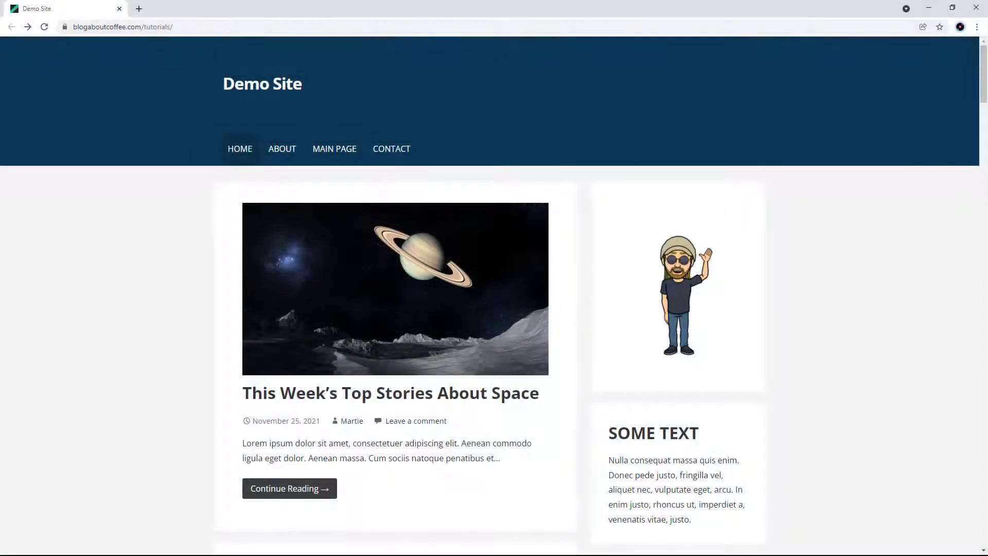
Run the Pingdom test from Washington D.C. and review the baseline: grade 84, 2.69 s, 2.4 MB.
scroll("down", 3)
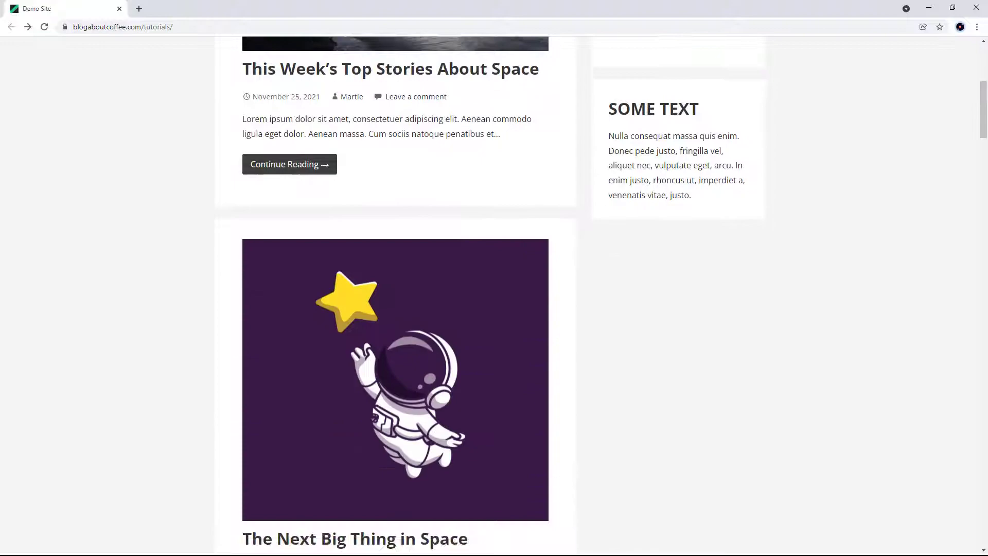
scroll("down", 3)
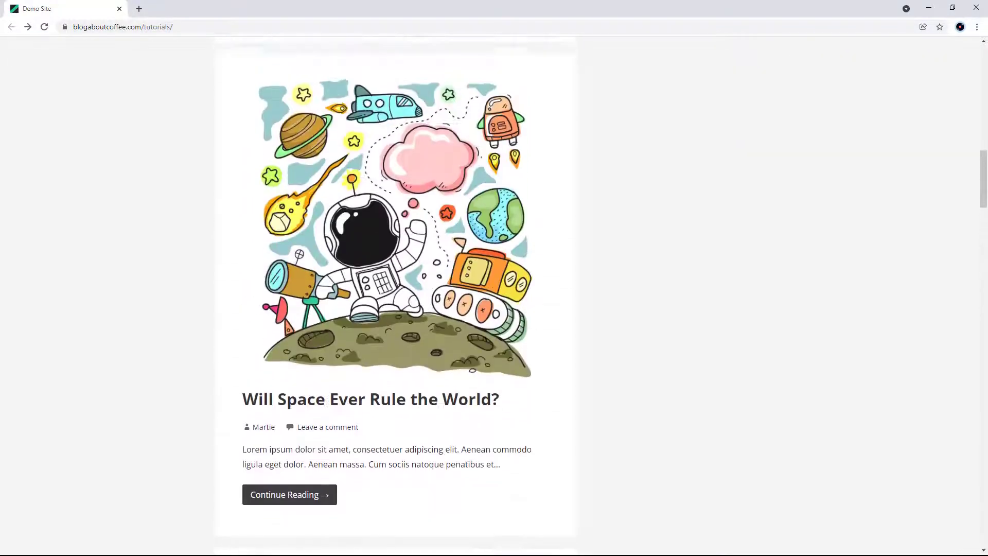
scroll("up", 3)
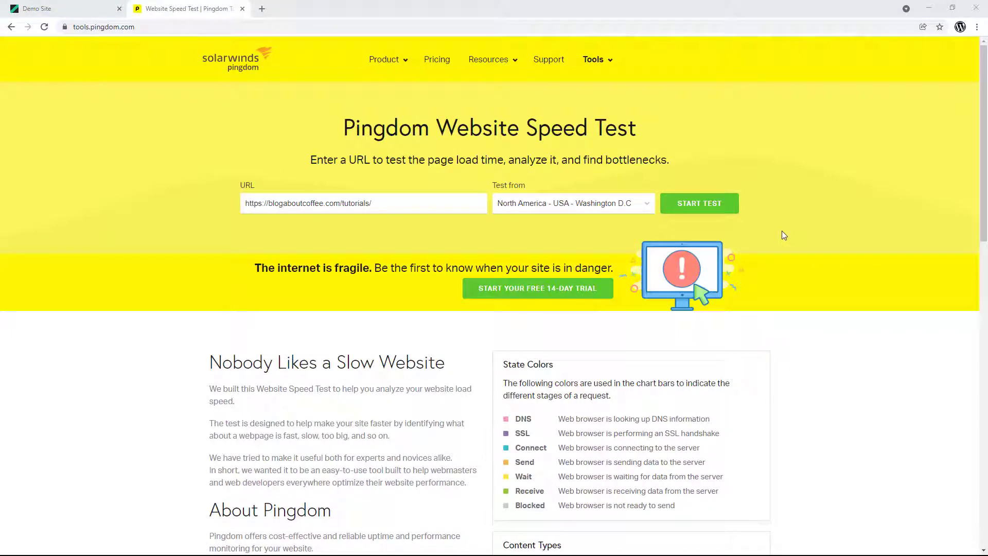
mouse_move(770, 236)
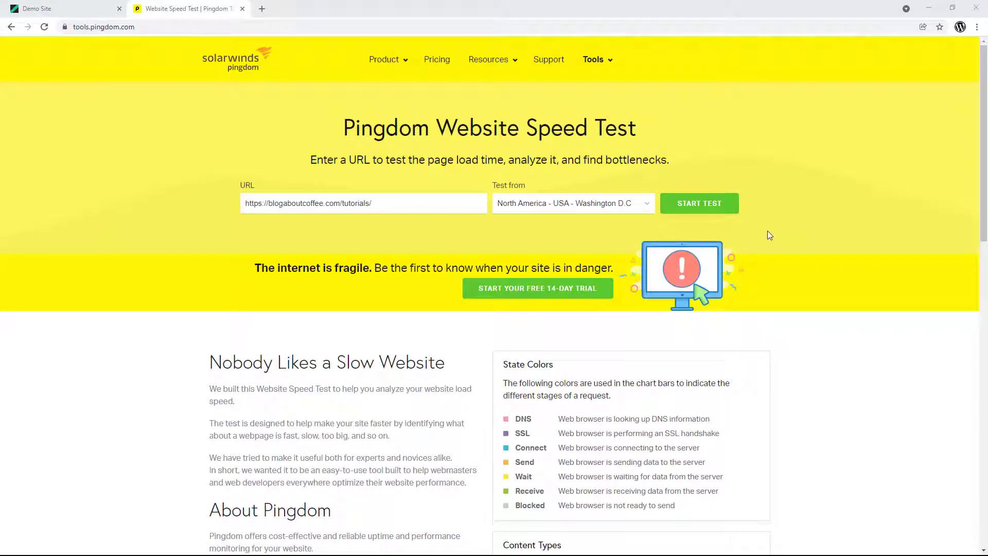
left_click(699, 203)
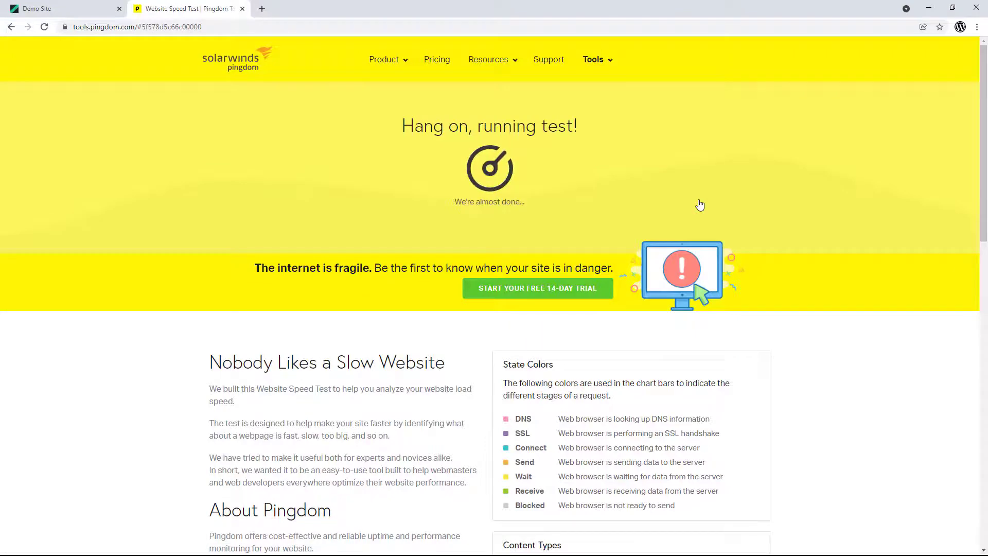
mouse_move(784, 227)
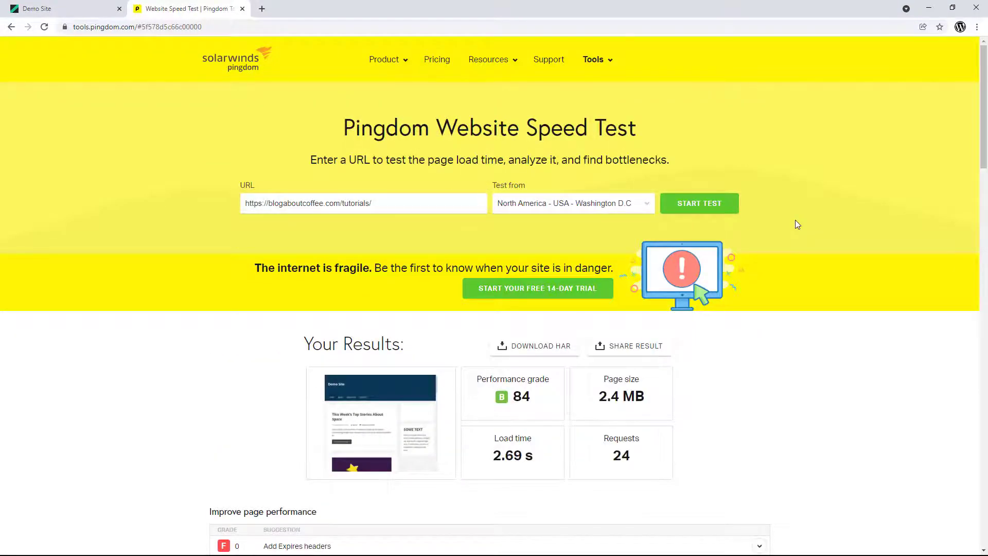
scroll("down", 3)
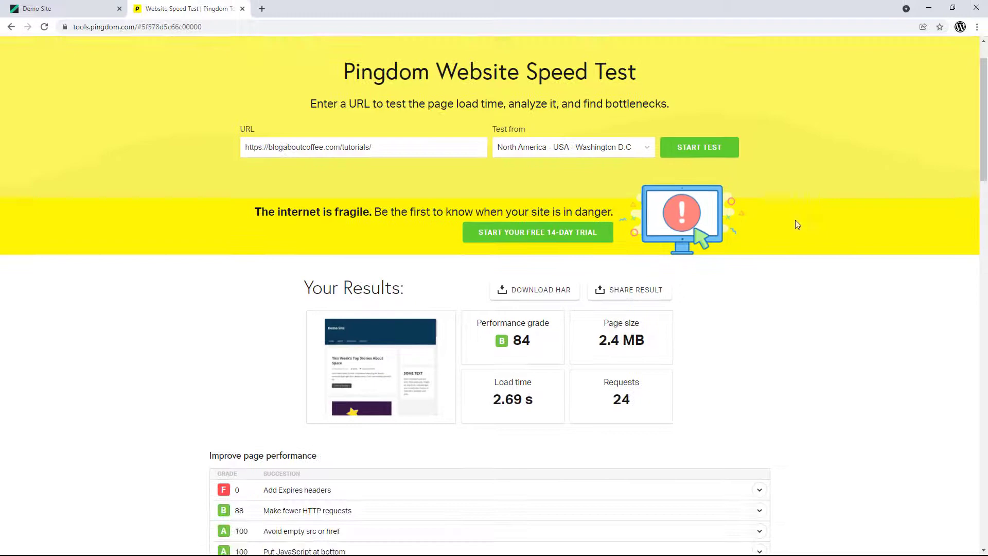
scroll("down", 3)
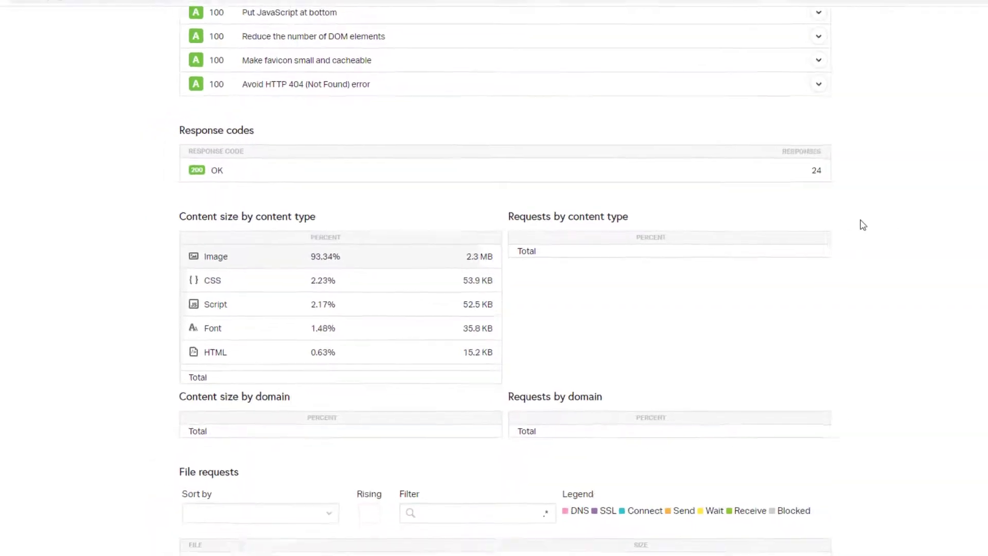
scroll("up", 3)
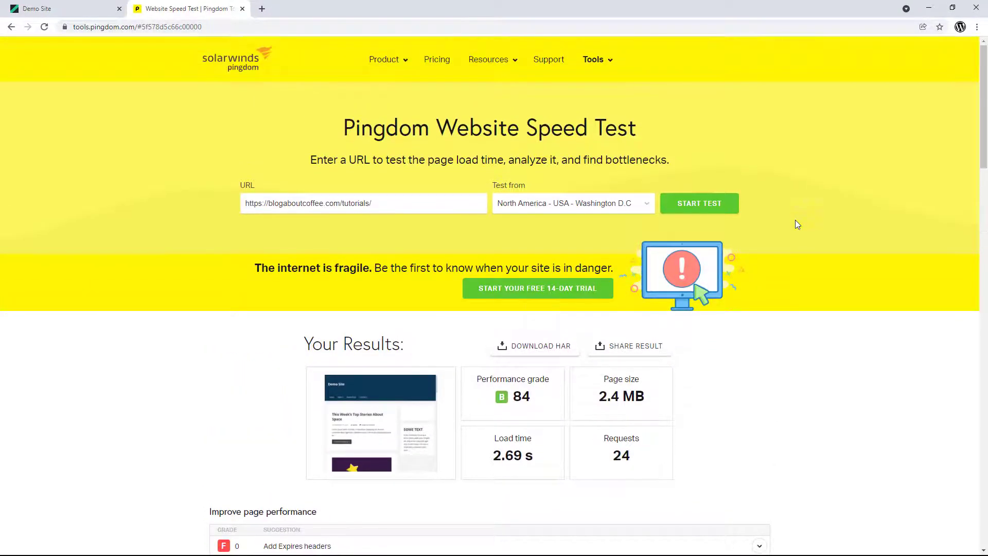
Search 'smu' under Add New plugins, then install and activate the Smush plugin.
left_click(63, 9)
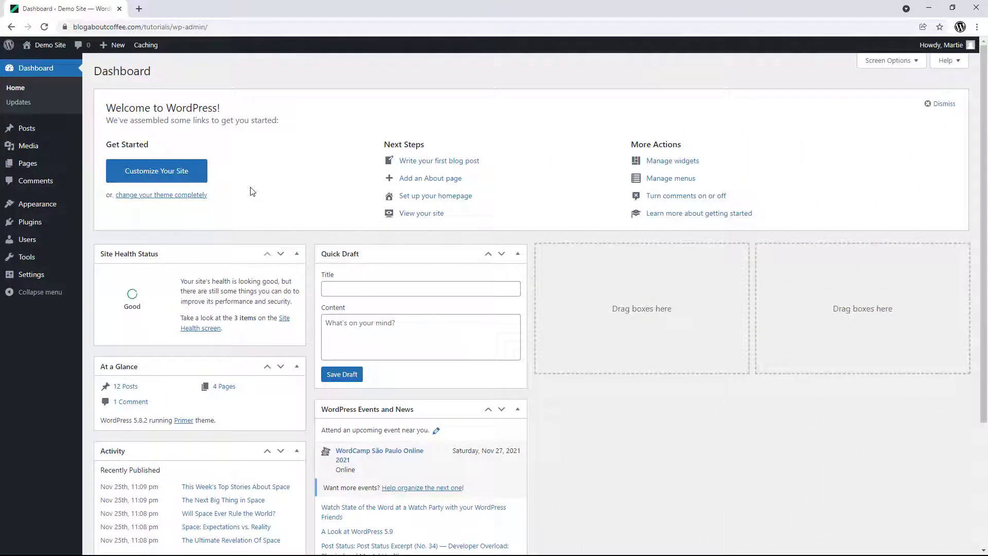
mouse_move(60, 225)
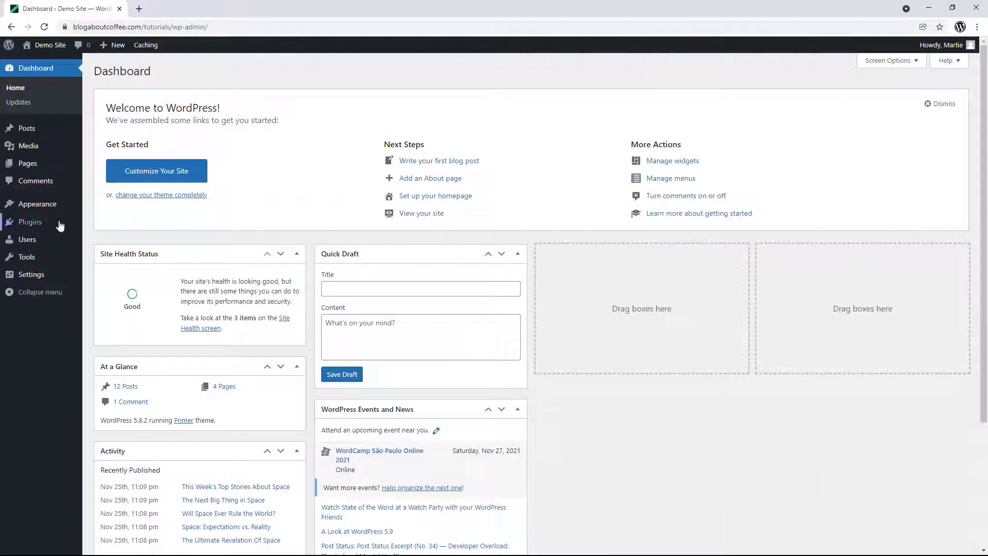
left_click(105, 238)
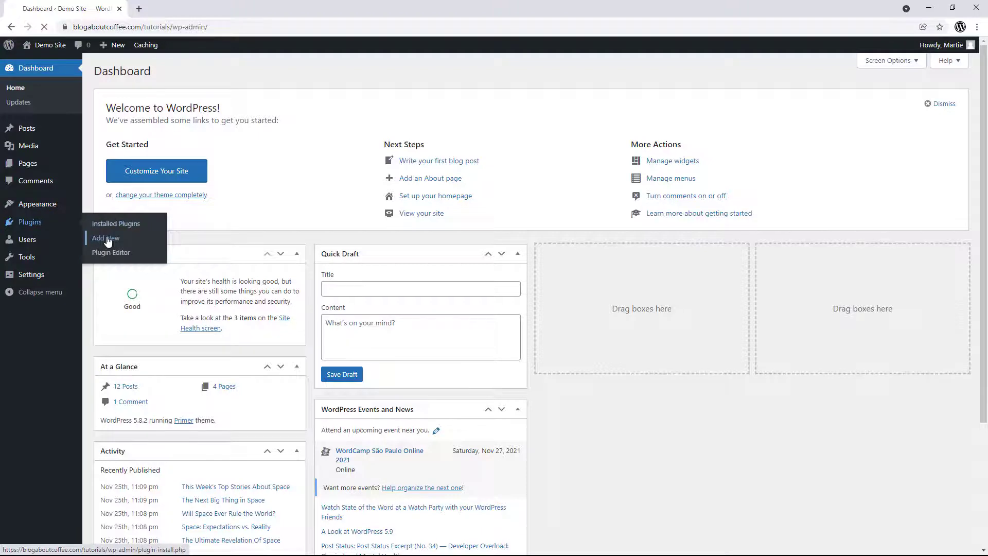
left_click(105, 238)
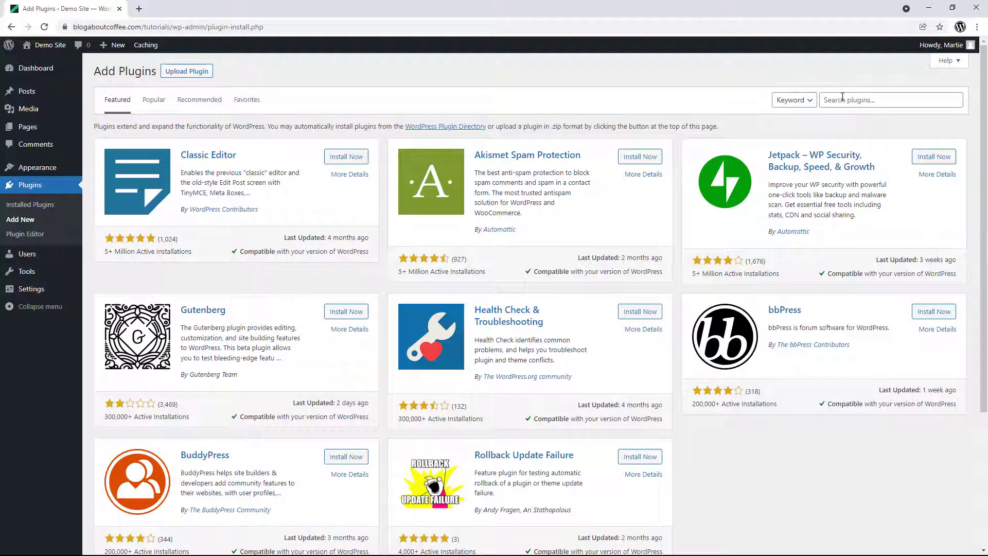
type("smu")
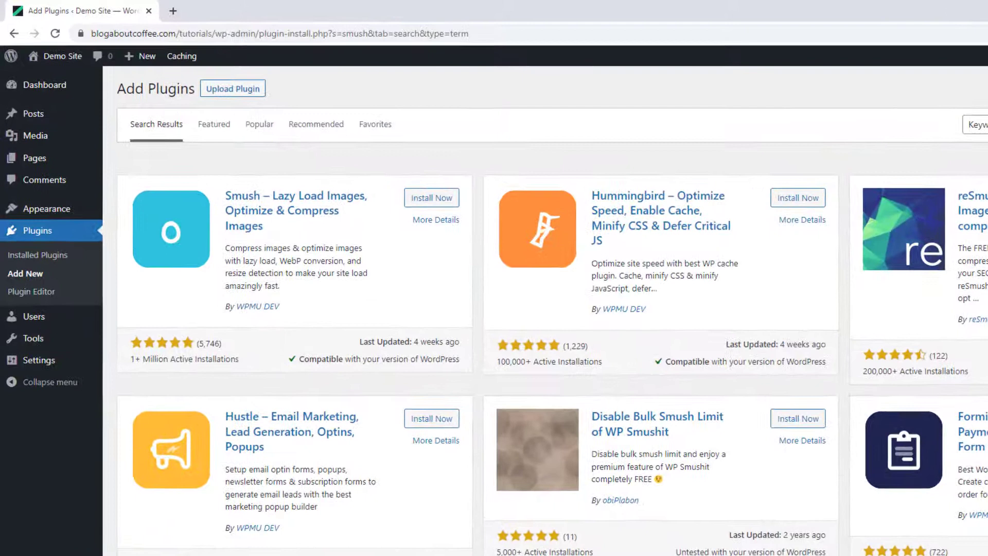
left_click(432, 198)
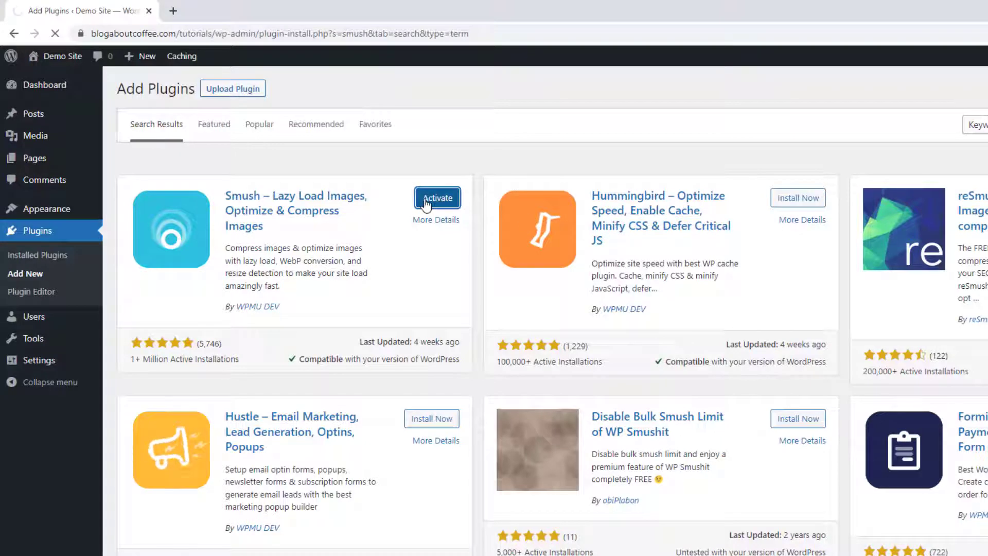
left_click(437, 197)
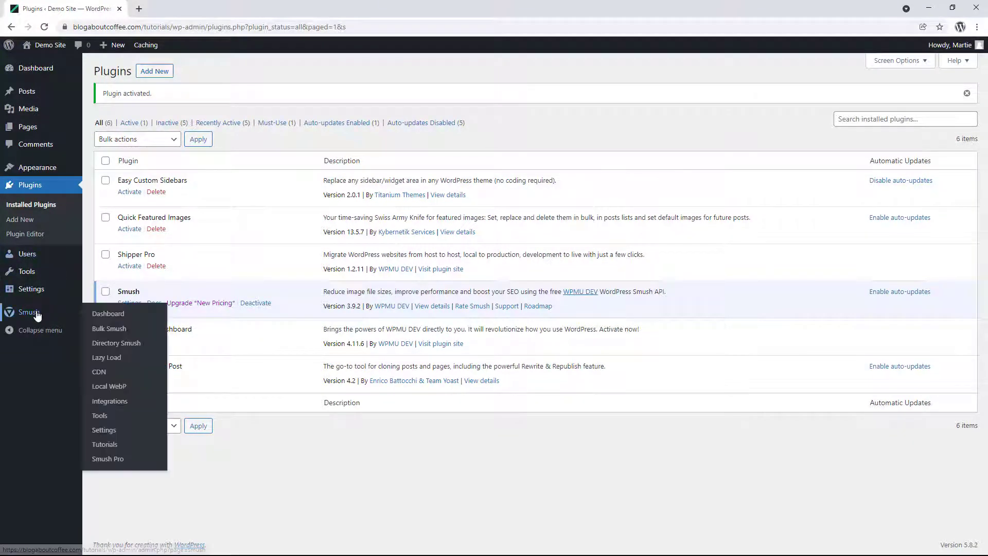
Re-check images on the Bulk Smush page and bulk-compress the 31 unoptimised attachments.
left_click(109, 329)
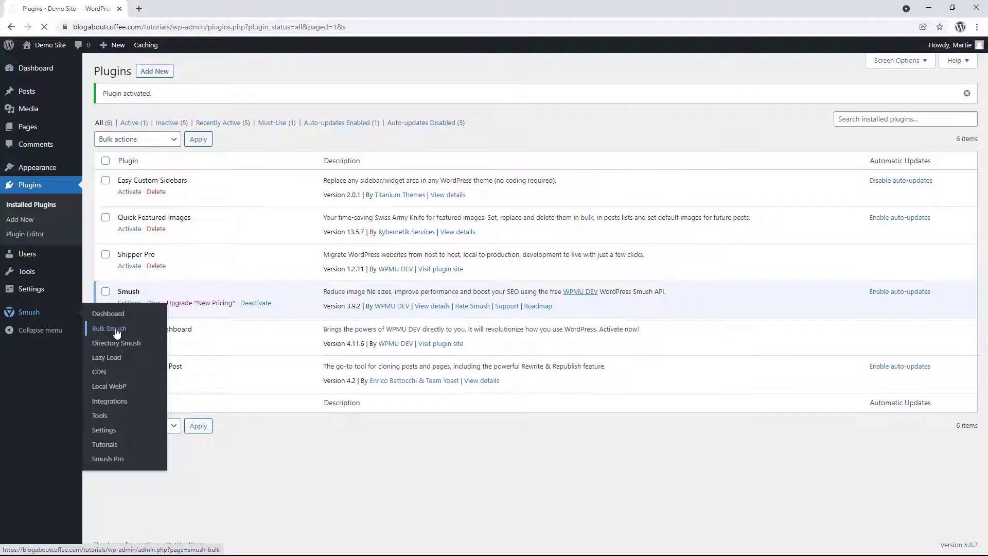
left_click(108, 328)
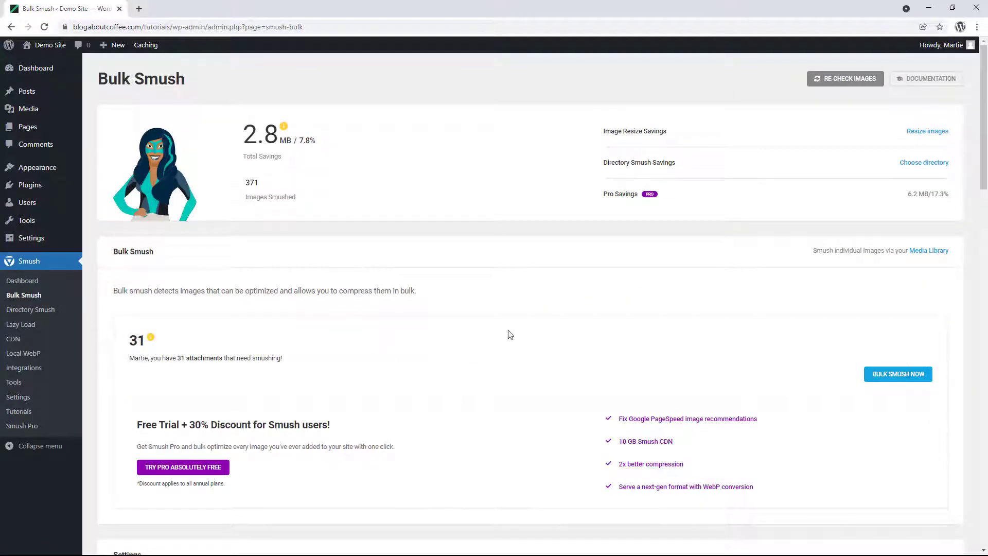
left_click(845, 79)
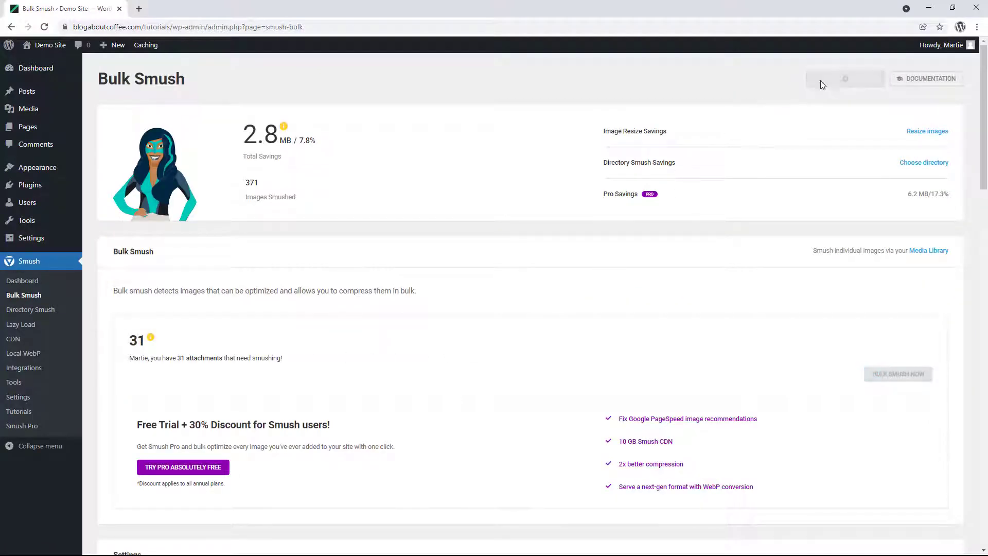
left_click(845, 78)
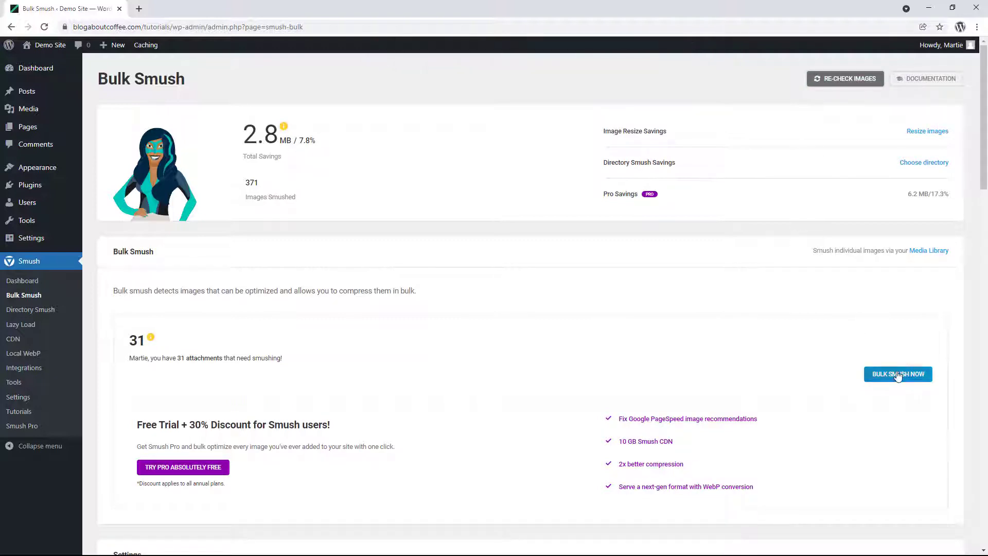
left_click(898, 374)
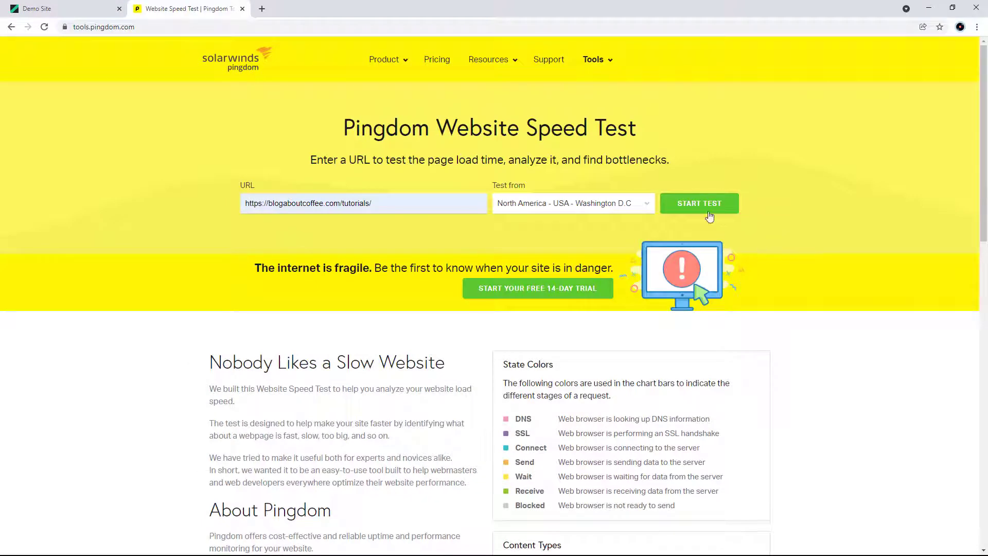
Rerun the Pingdom test on the tutorials site, now reporting 1.74 s load time and 2.3 MB.
left_click(699, 203)
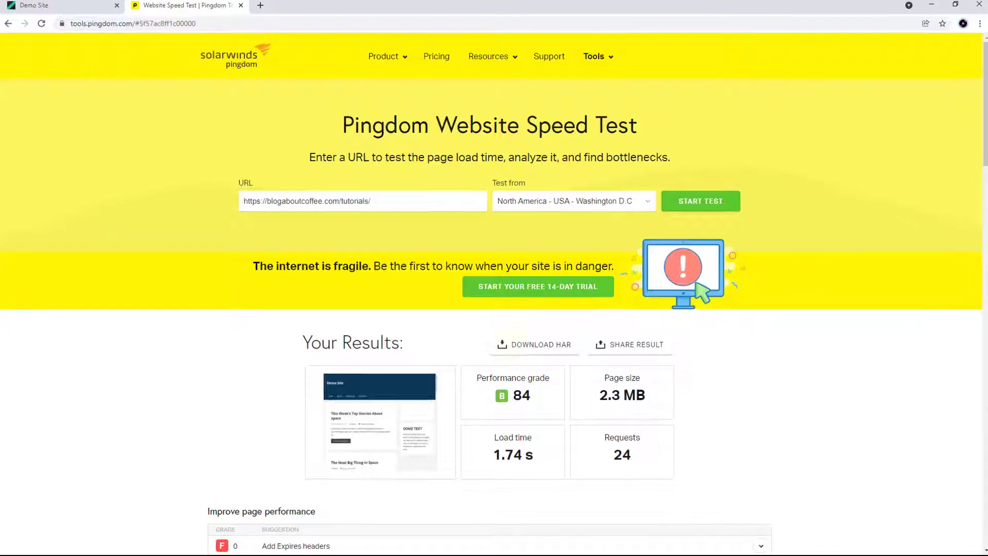
scroll("down", 3)
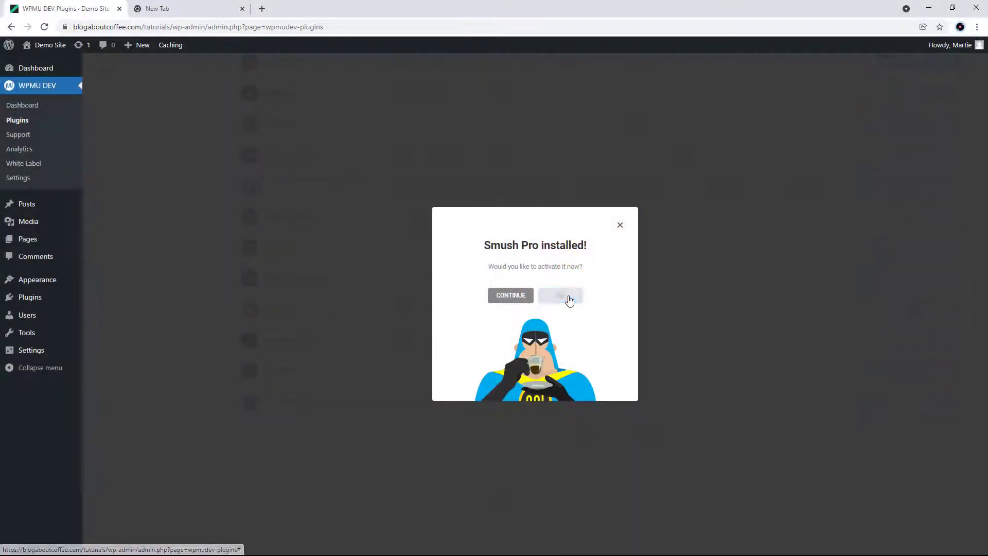
Activate Smush Pro from its install dialog and go to its Bulk Smush page.
left_click(560, 296)
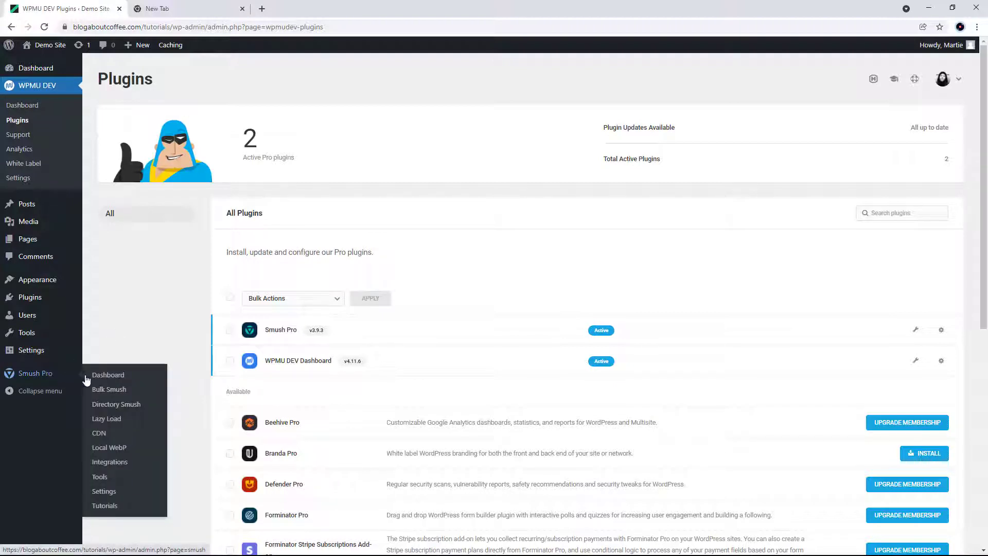
left_click(109, 389)
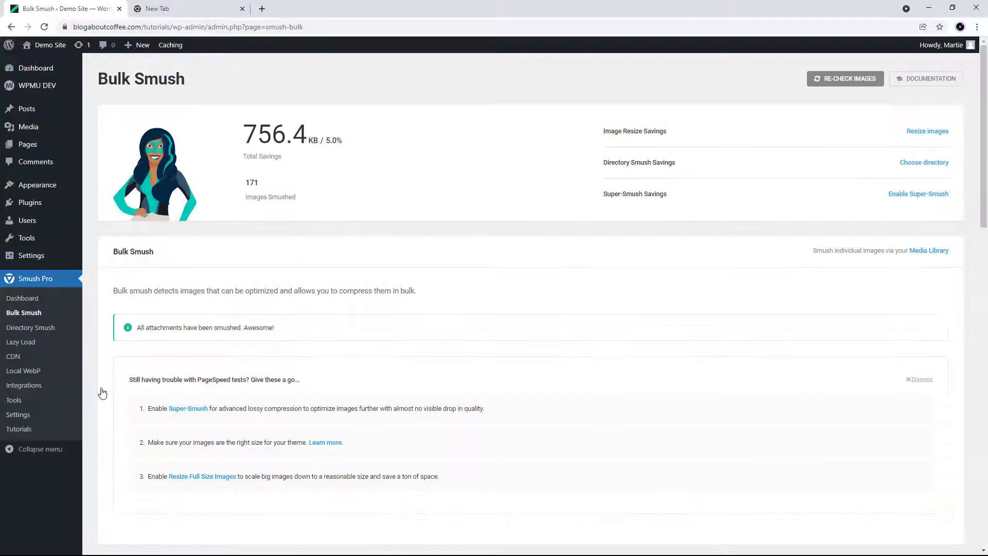
Switch on the 'Super-Smush my images' toggle and save the Smush Pro settings.
scroll("down", 3)
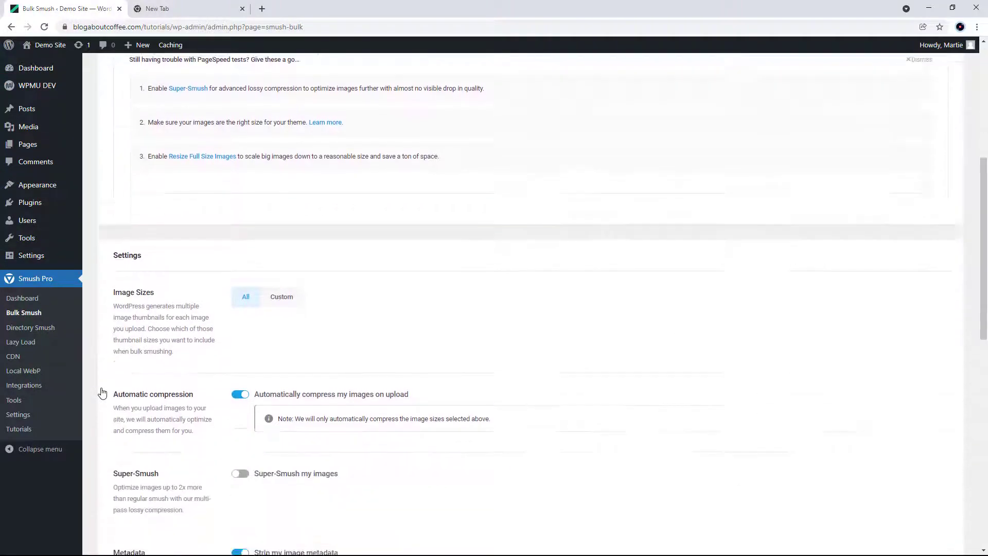
scroll("down", 3)
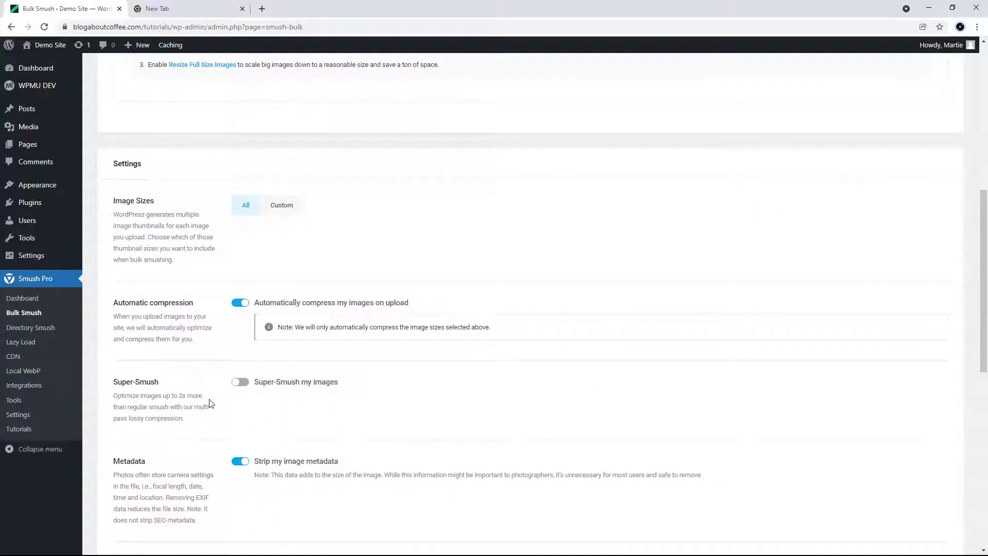
left_click(240, 380)
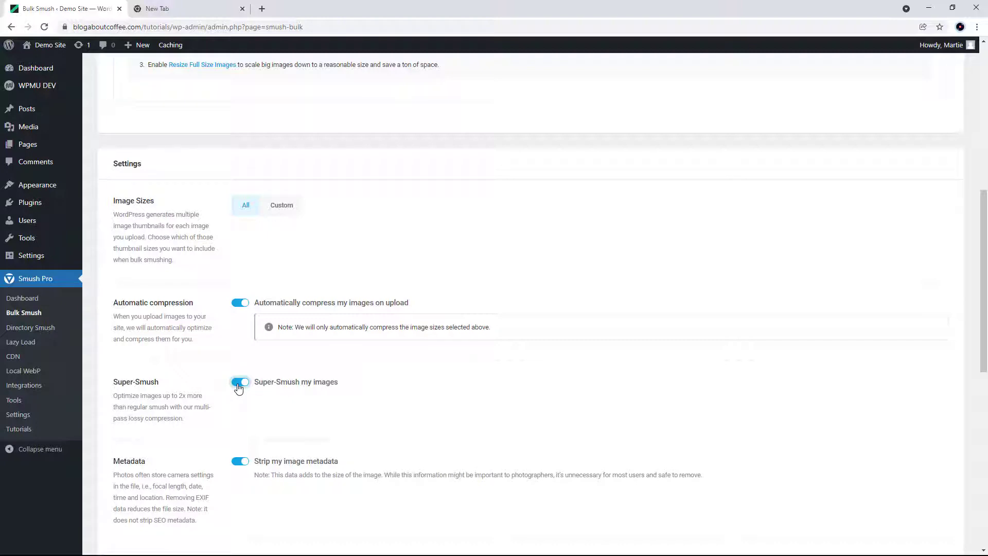
scroll("down", 3)
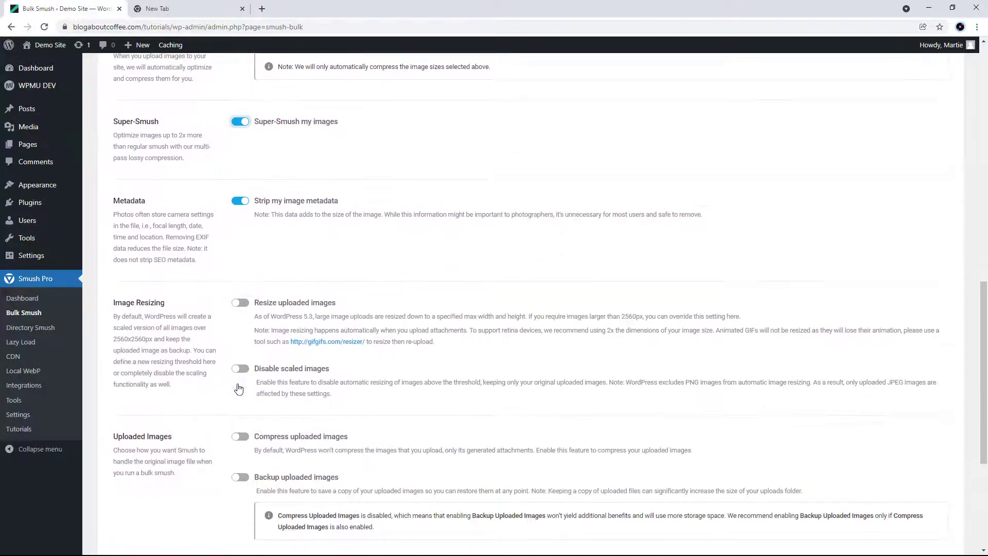
scroll("down", 3)
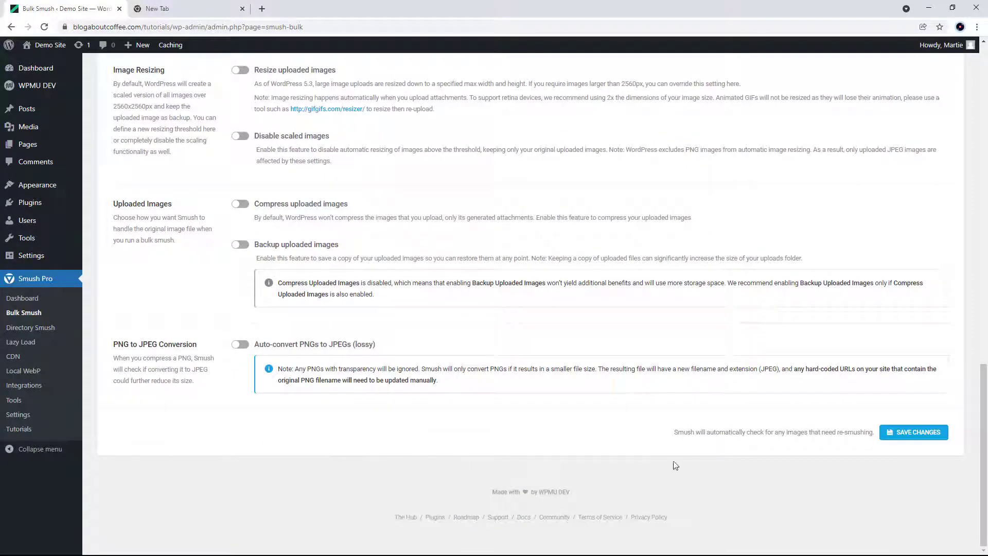
left_click(913, 432)
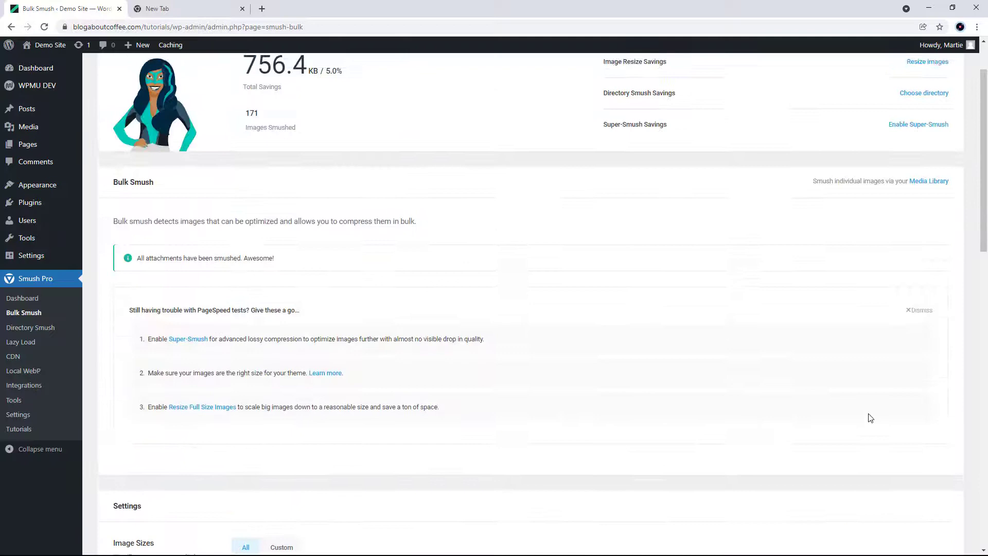
scroll("up", 3)
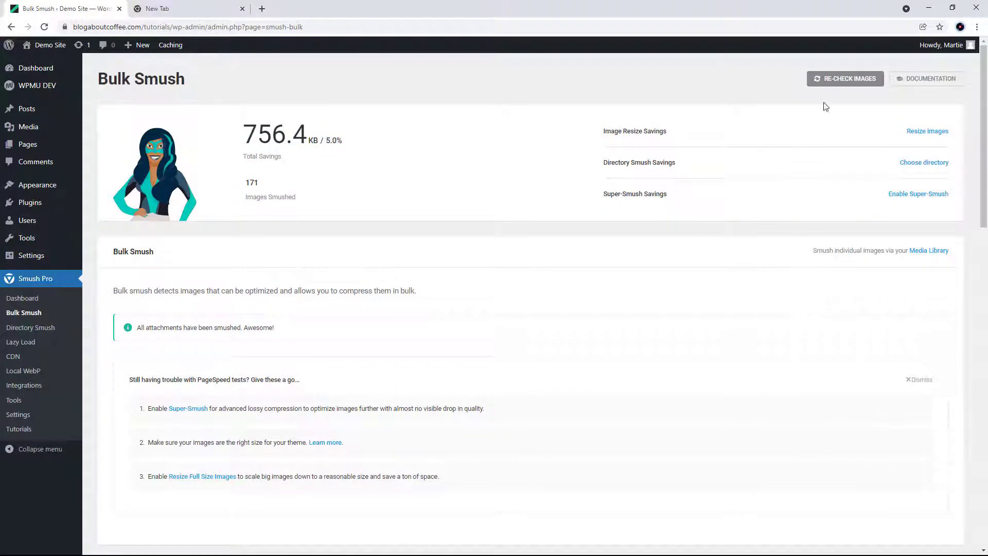
Re-check images and bulk re-smush the 27 flagged attachments, raising savings to 4.4 MB (29.9%).
left_click(846, 79)
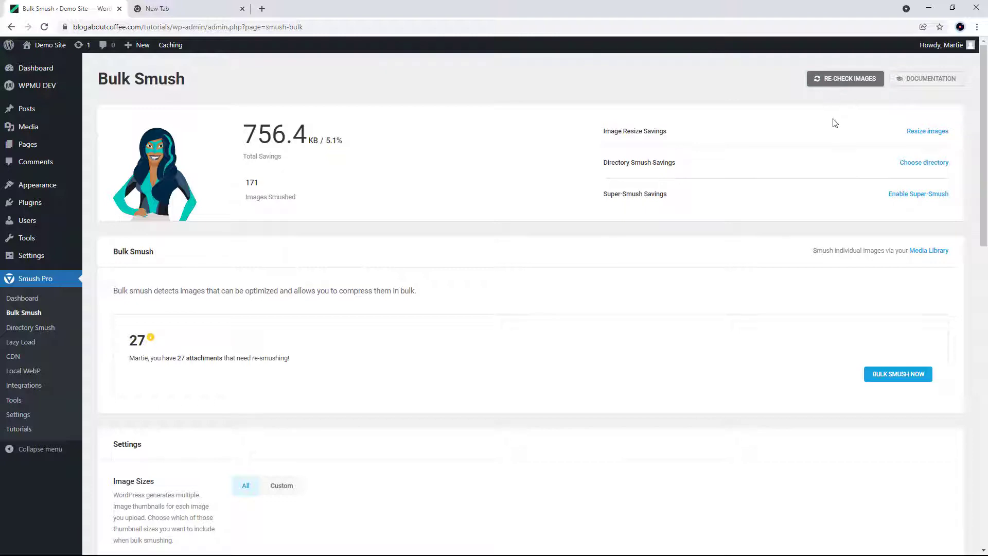
mouse_move(894, 371)
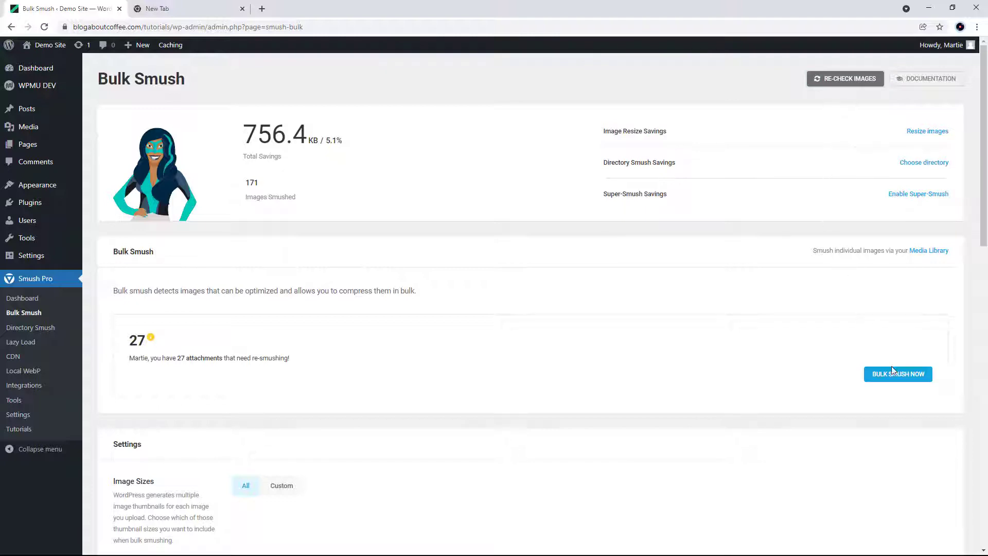
left_click(898, 374)
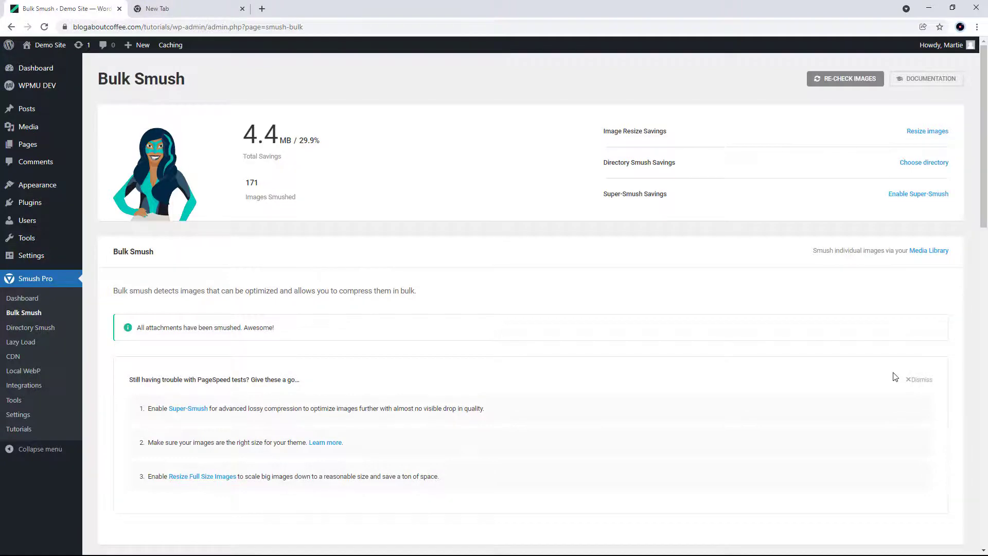
left_click(186, 8)
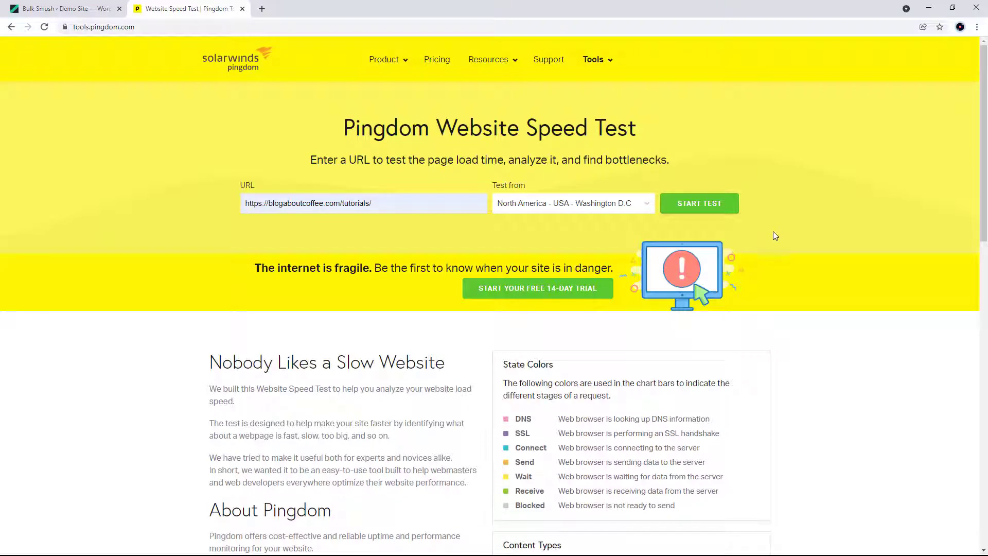
Rerun the Pingdom test and review results: grade 84, 1.51 s, 1.6 MB, images 1.4 MB.
left_click(698, 203)
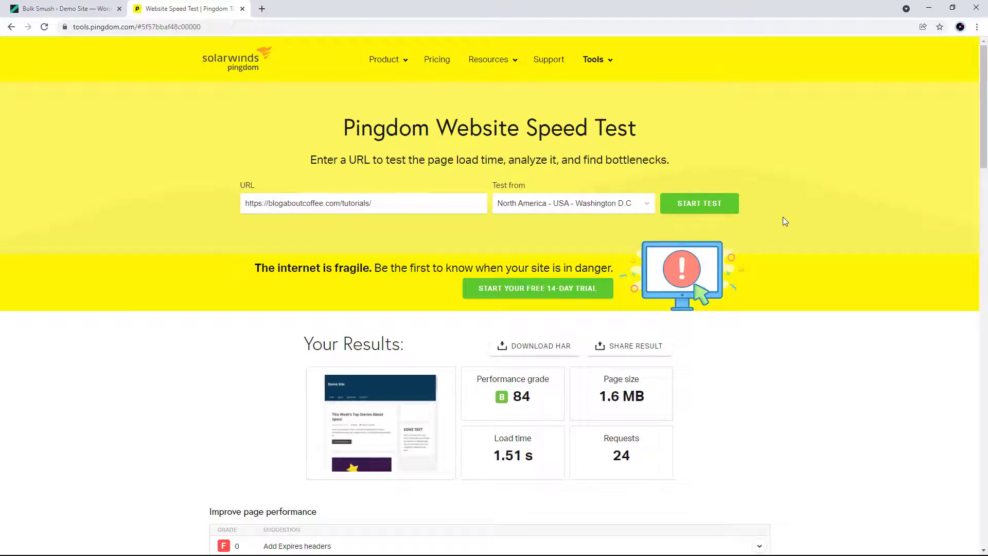
scroll("down", 3)
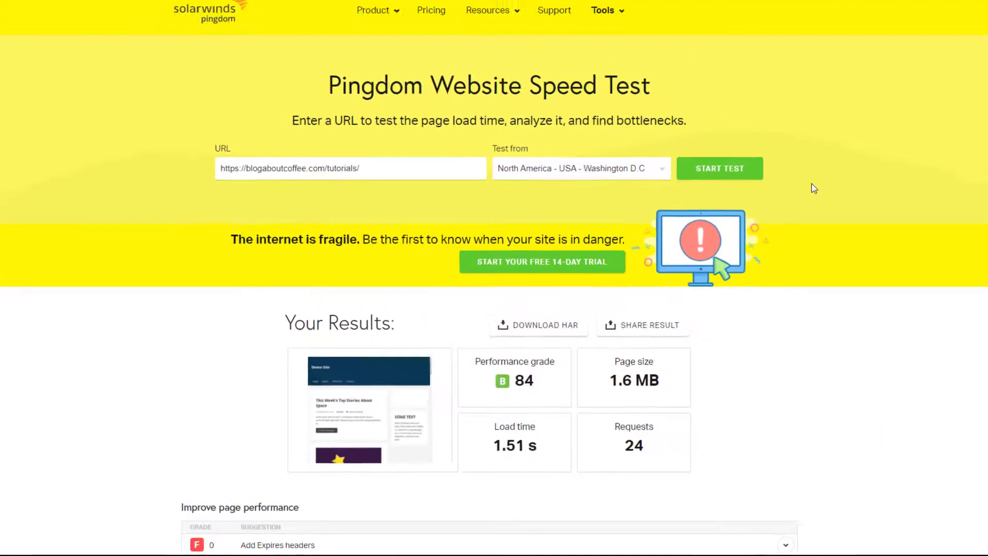
scroll("down", 3)
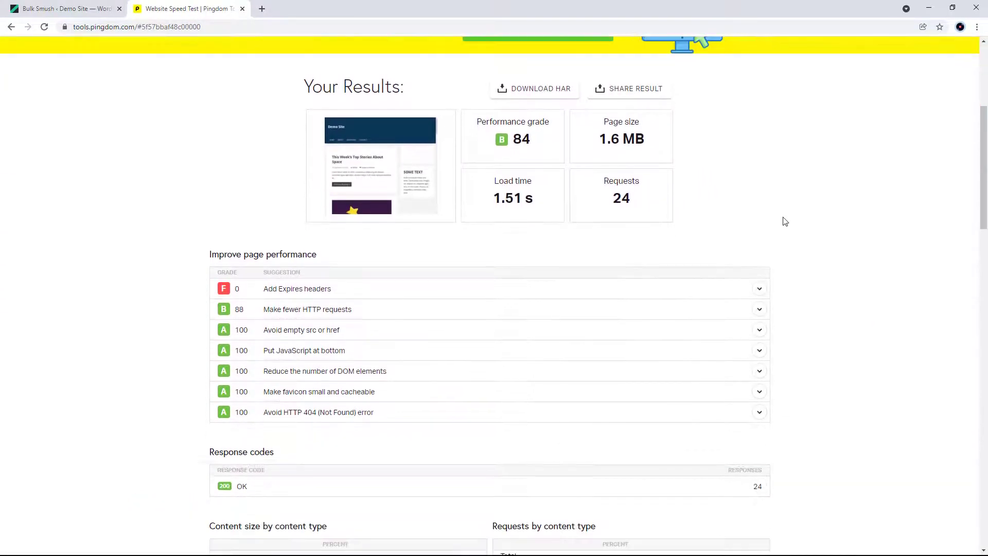
scroll("down", 3)
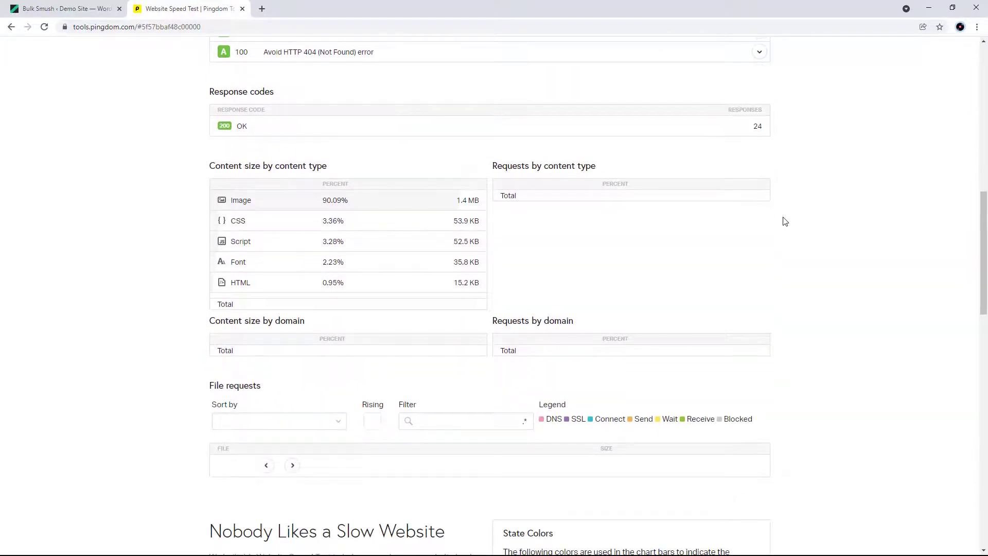